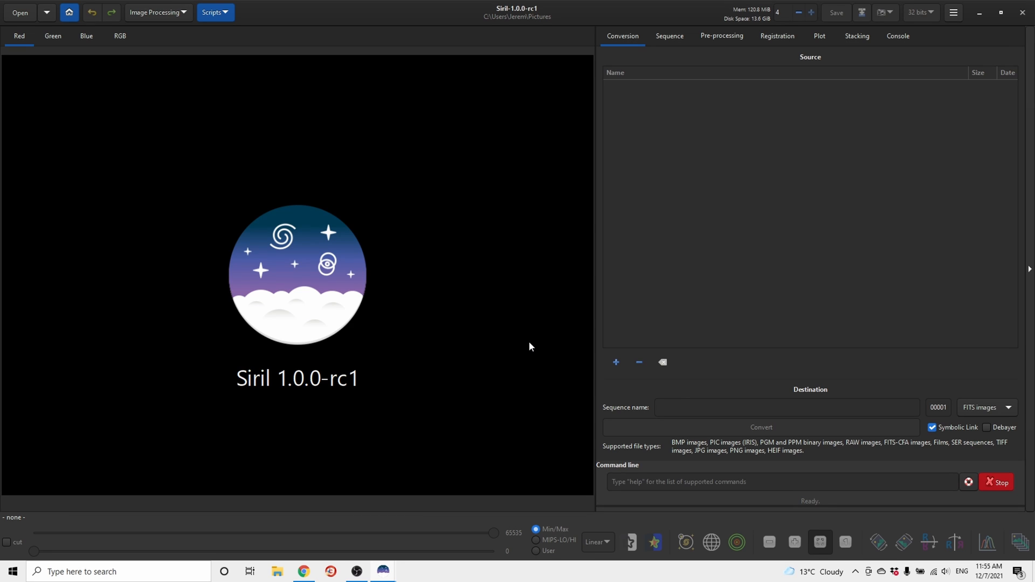
- Open result.fit from Pictures and display it in the RGB colour view
left_click(20, 12)
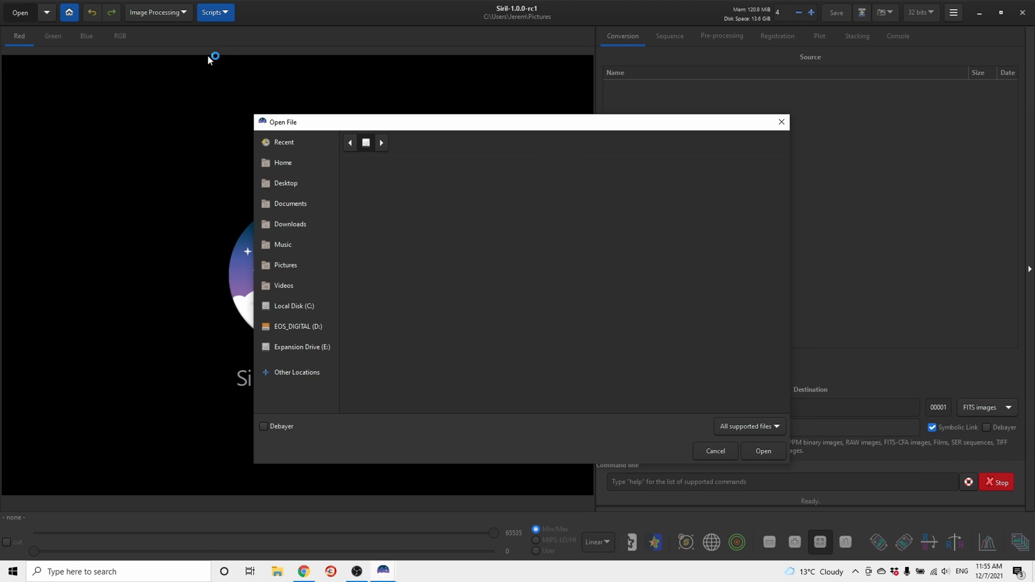
left_click(285, 265)
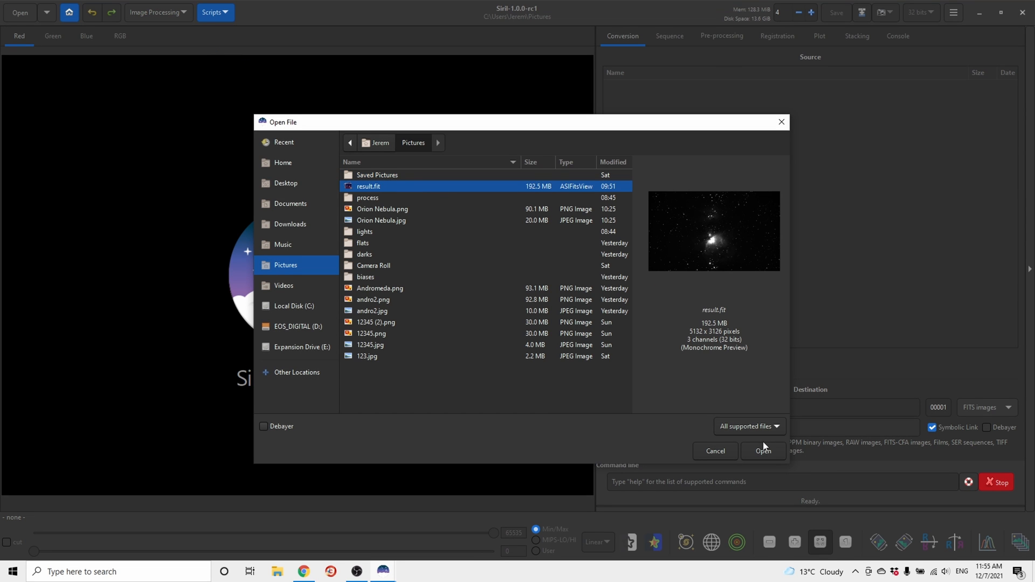
left_click(762, 451)
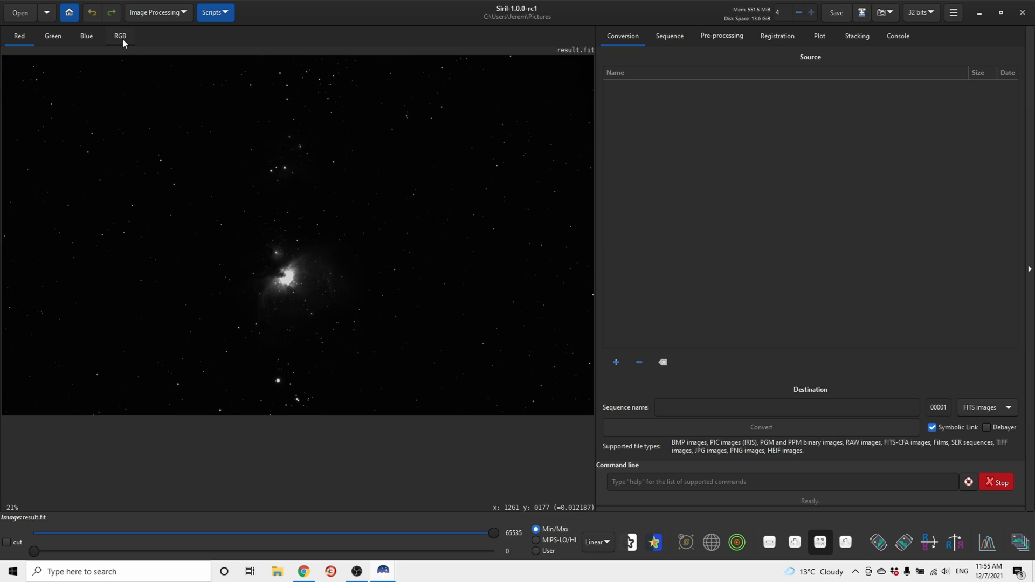
left_click(121, 36)
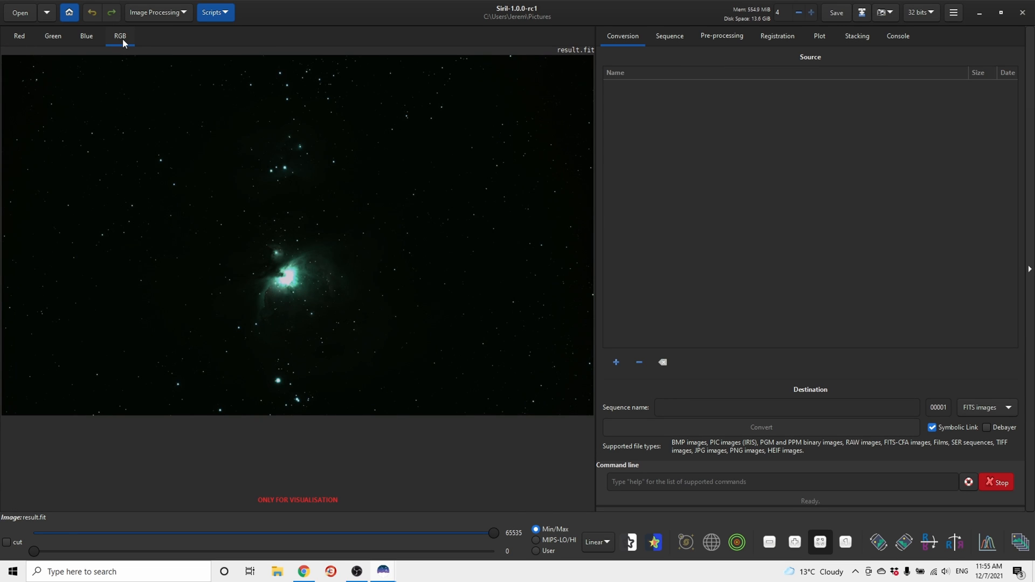
left_click(156, 12)
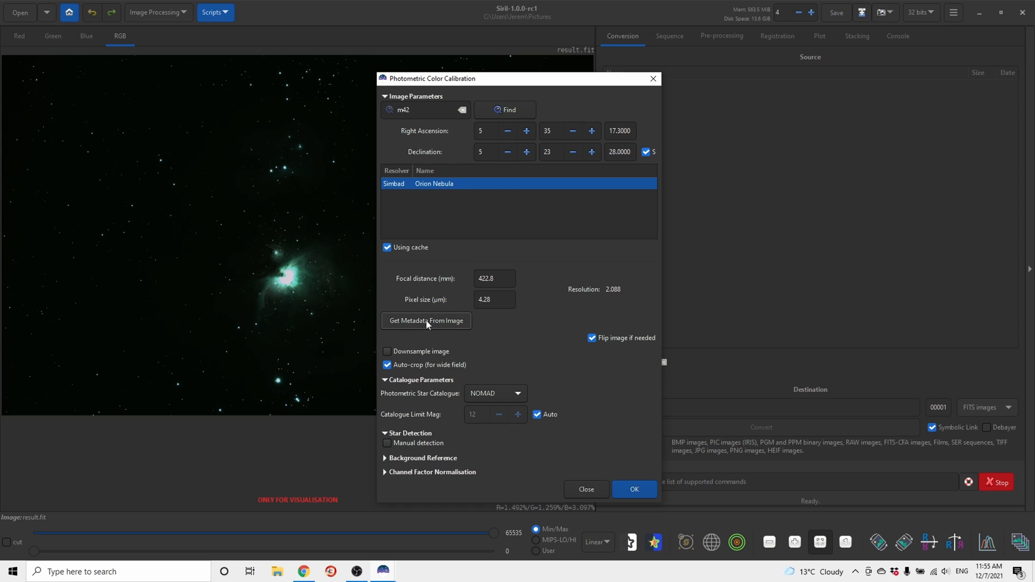
- Run photometric colour calibration for M42 using focal length and pixel size from image metadata
left_click(426, 321)
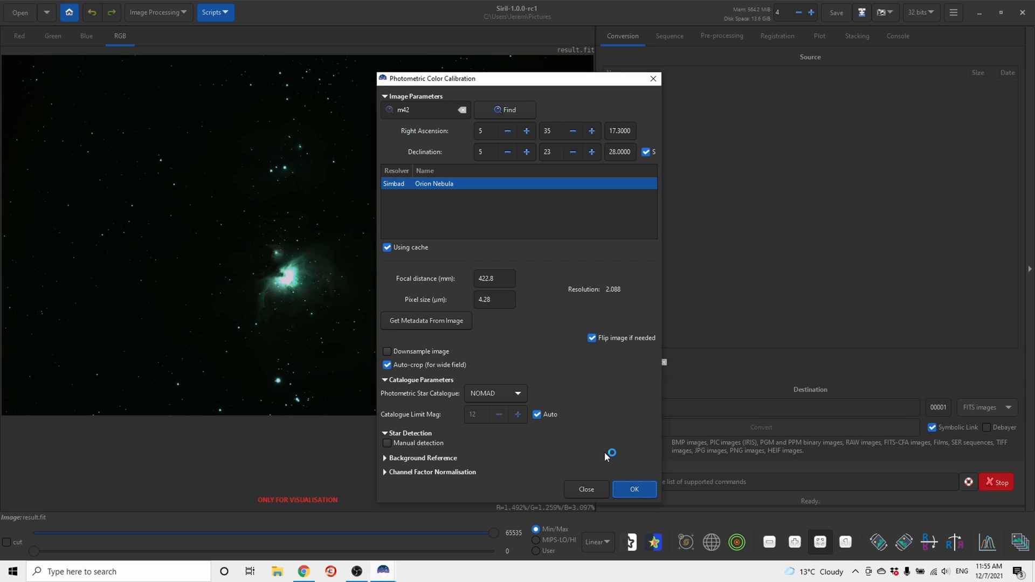
left_click(633, 489)
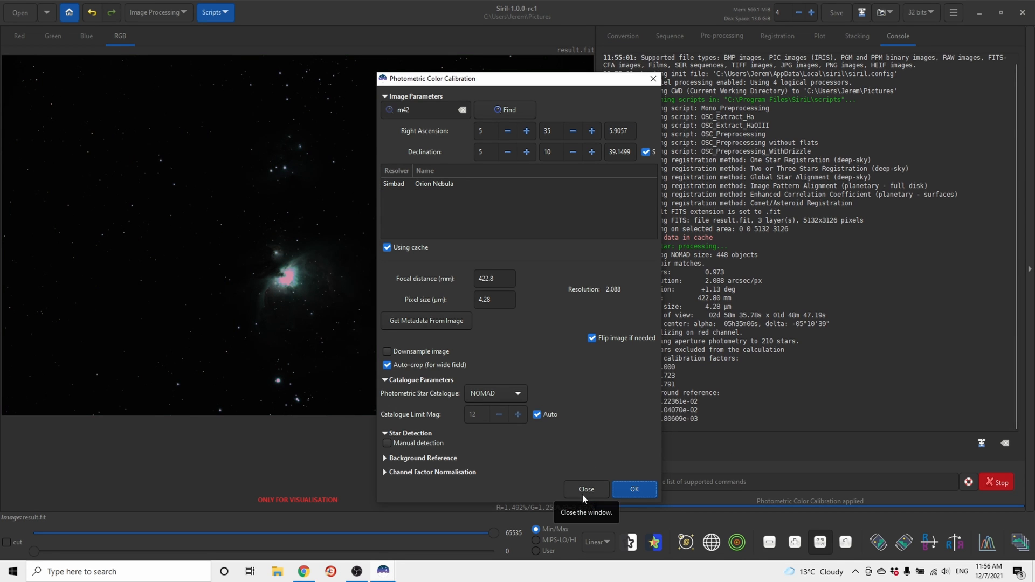
left_click(156, 12)
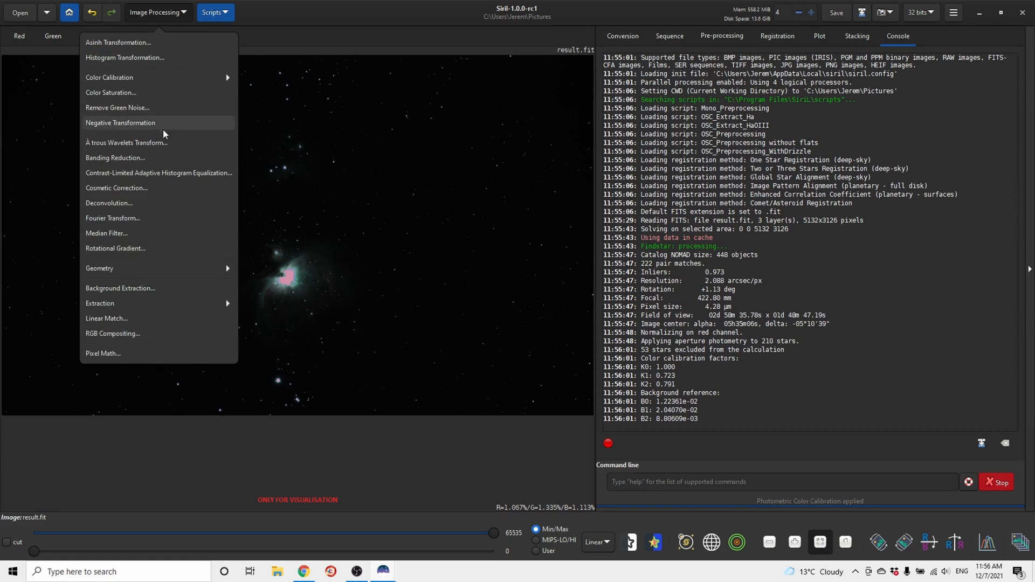
- Generate a background sample grid and apply background extraction to the image
left_click(120, 289)
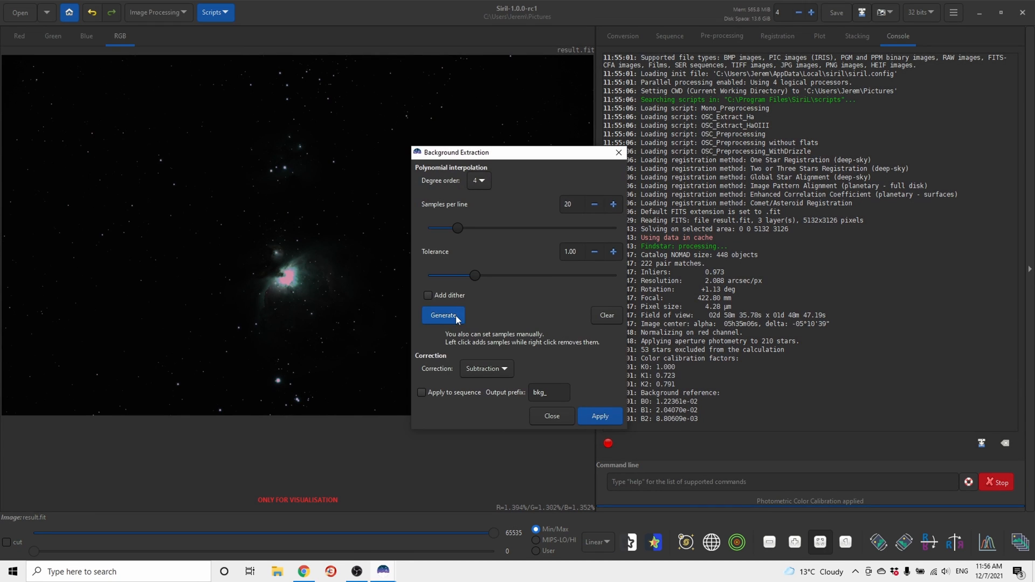
left_click(444, 315)
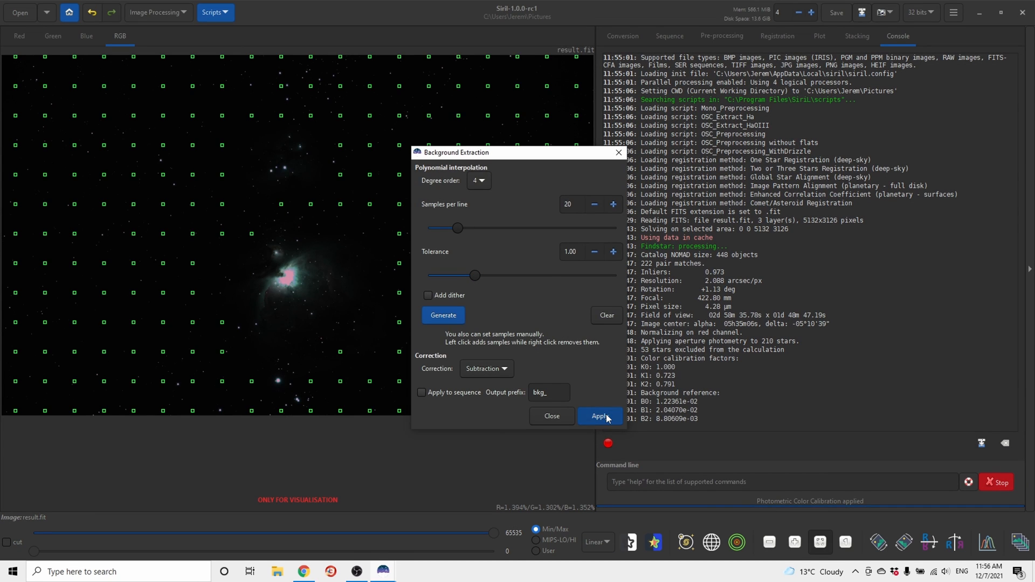
left_click(599, 416)
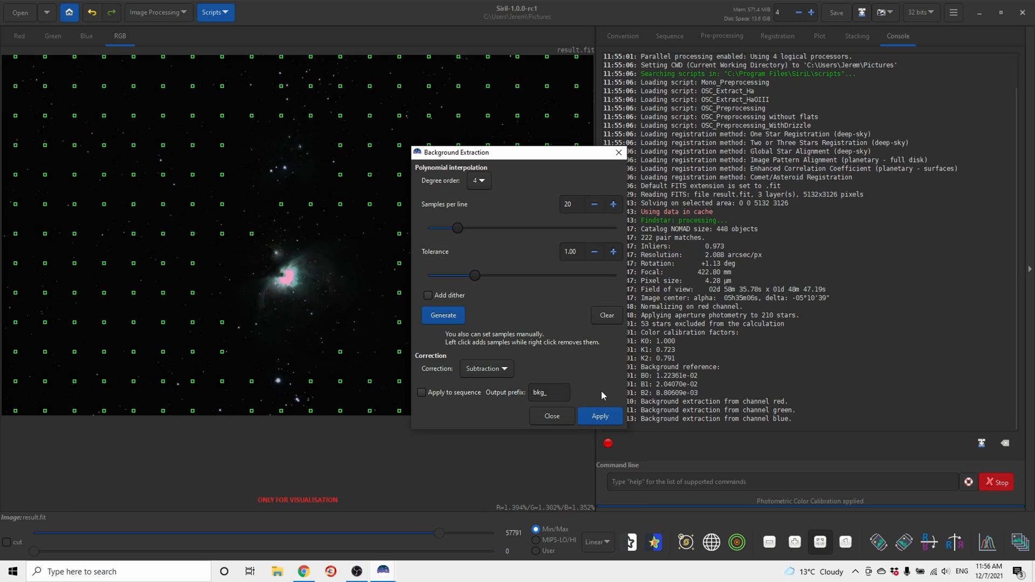
left_click(552, 416)
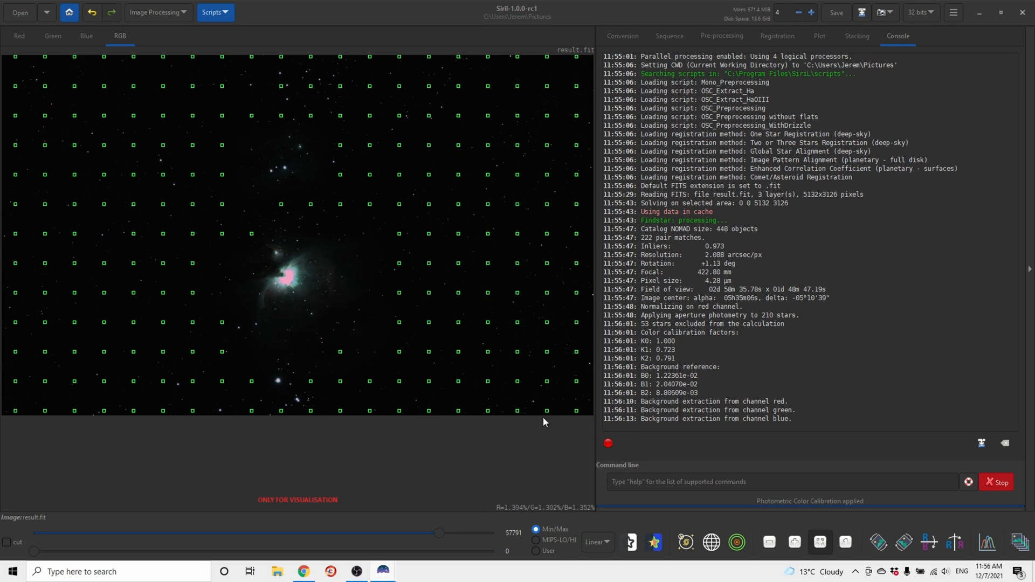
left_click(158, 12)
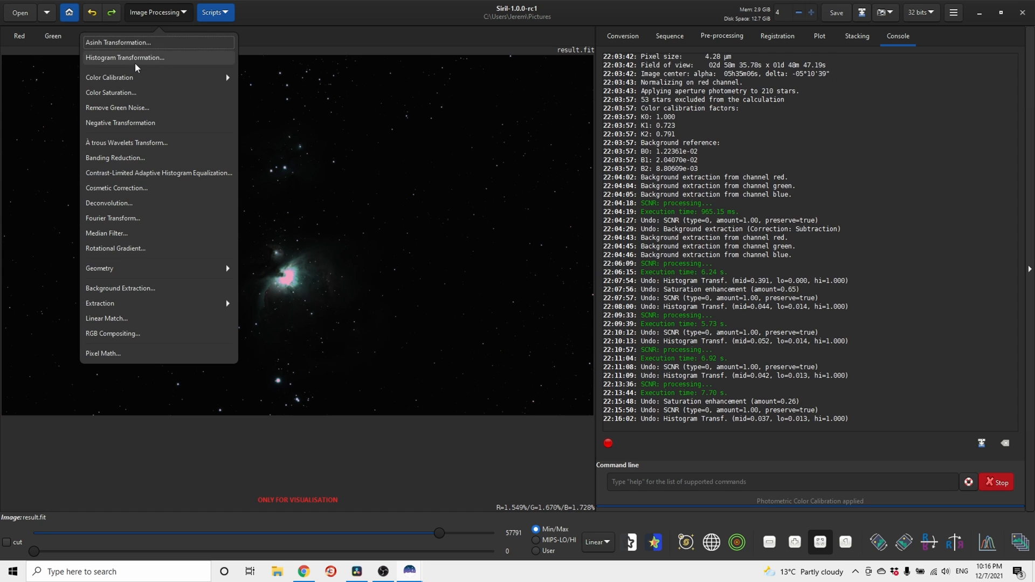
- Apply an auto-stretch in Histogram Transformation and reopen it to adjust midtones
left_click(124, 58)
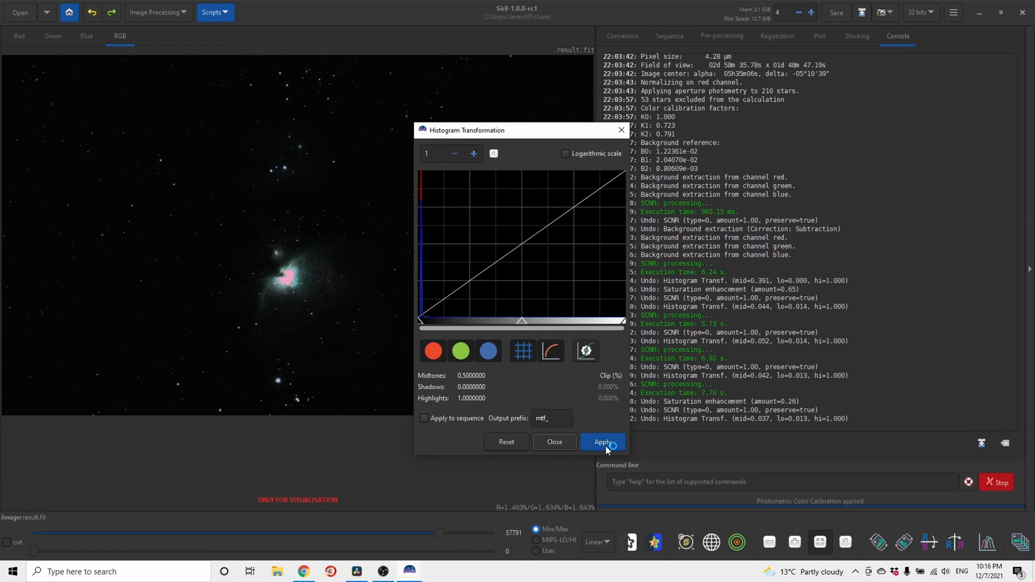
left_click(602, 441)
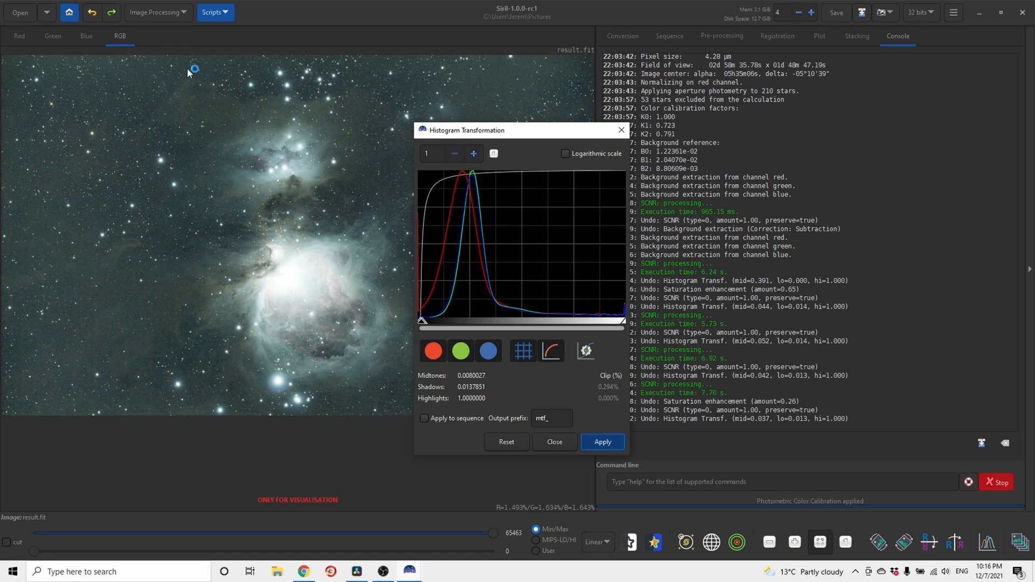
left_click(506, 445)
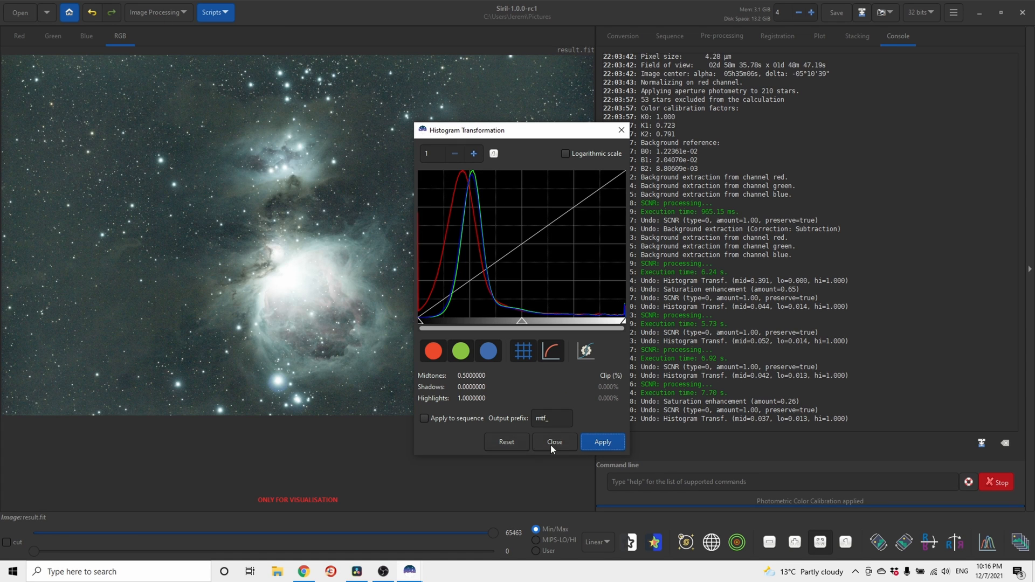
left_click(157, 12)
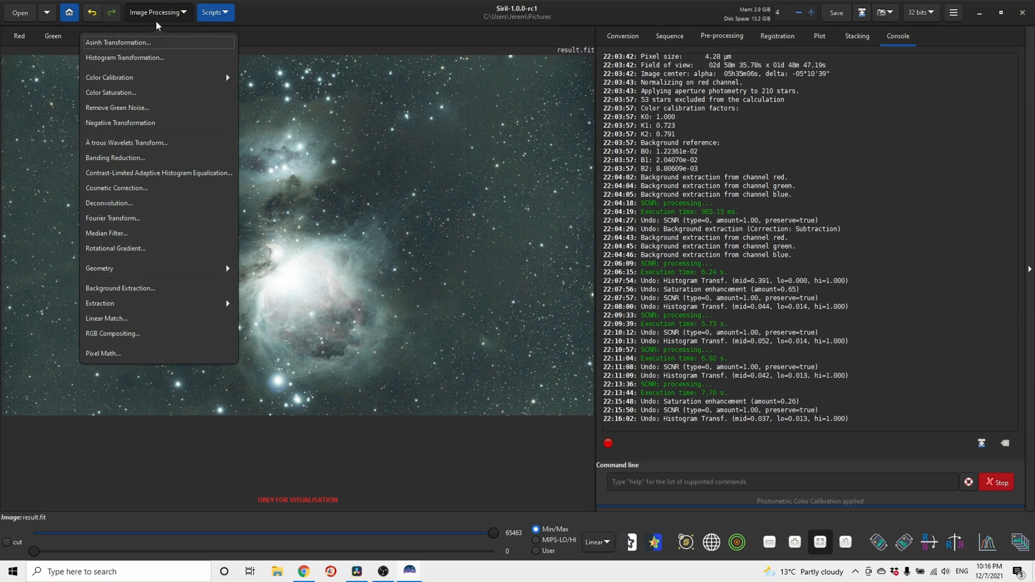
left_click(125, 58)
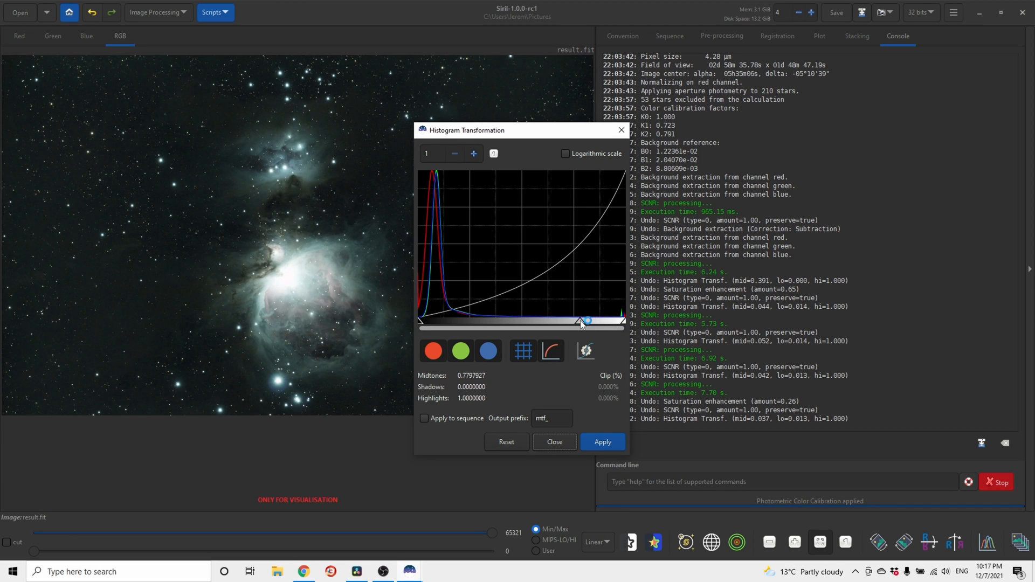
- Run Remove Green Noise (SCNR) on the stretched image
left_click(155, 12)
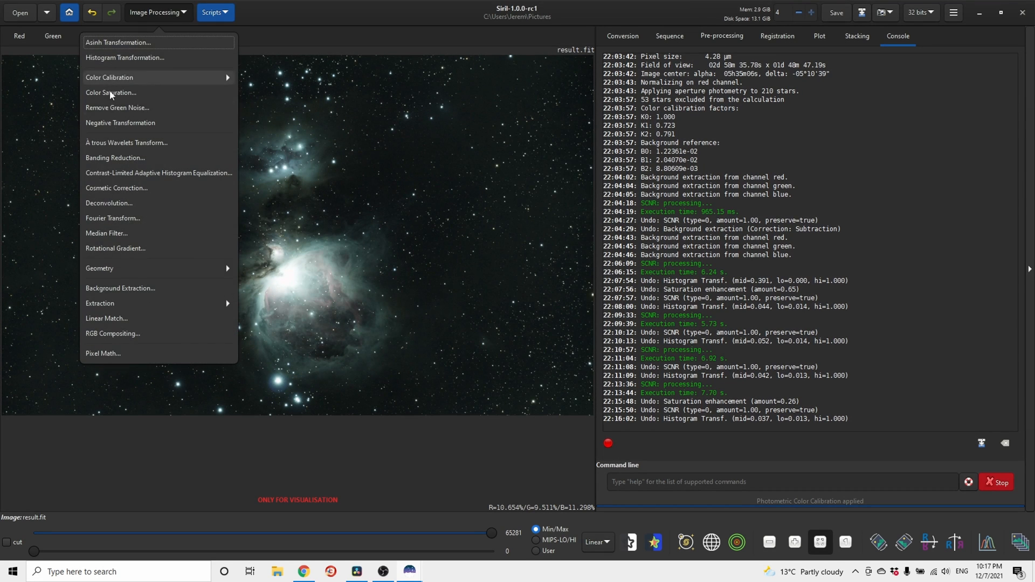
left_click(117, 108)
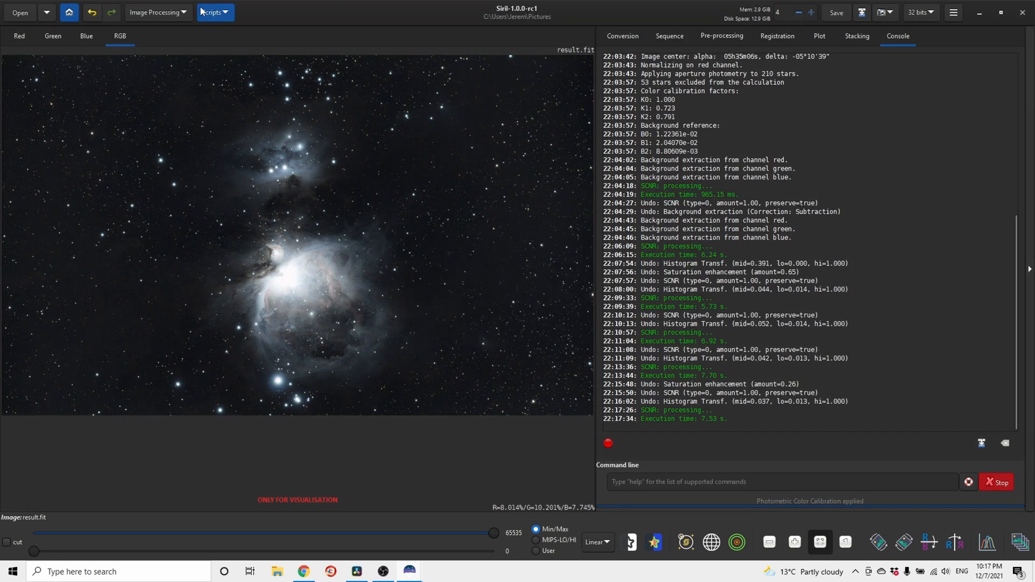
- Apply a colour saturation boost with Amount 0.40
left_click(154, 12)
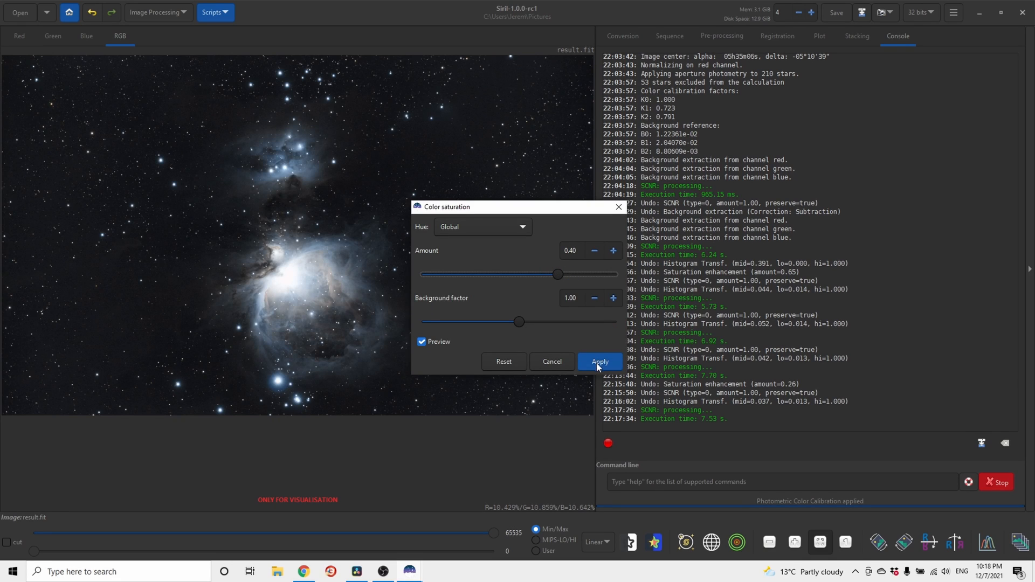
left_click(599, 361)
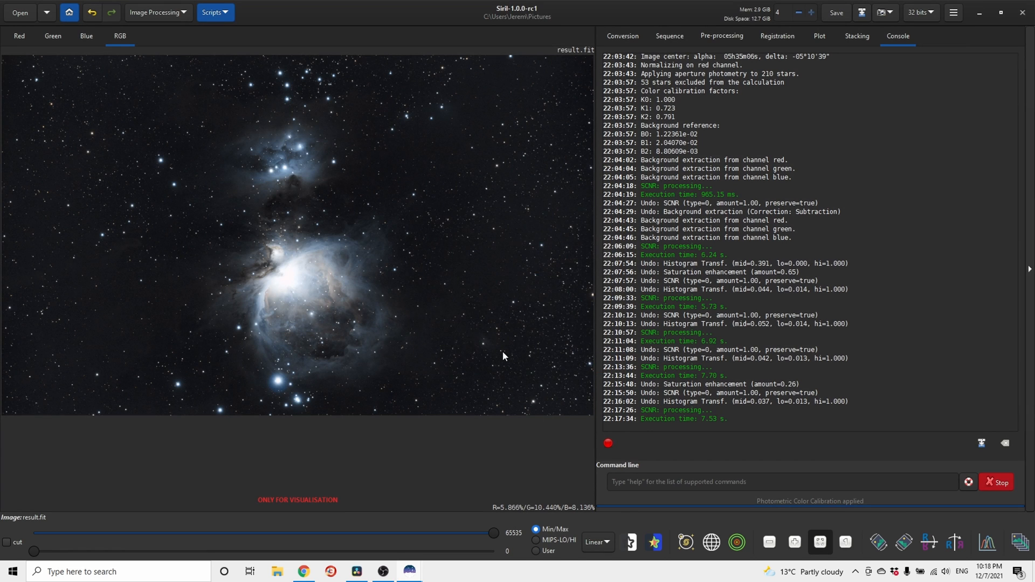